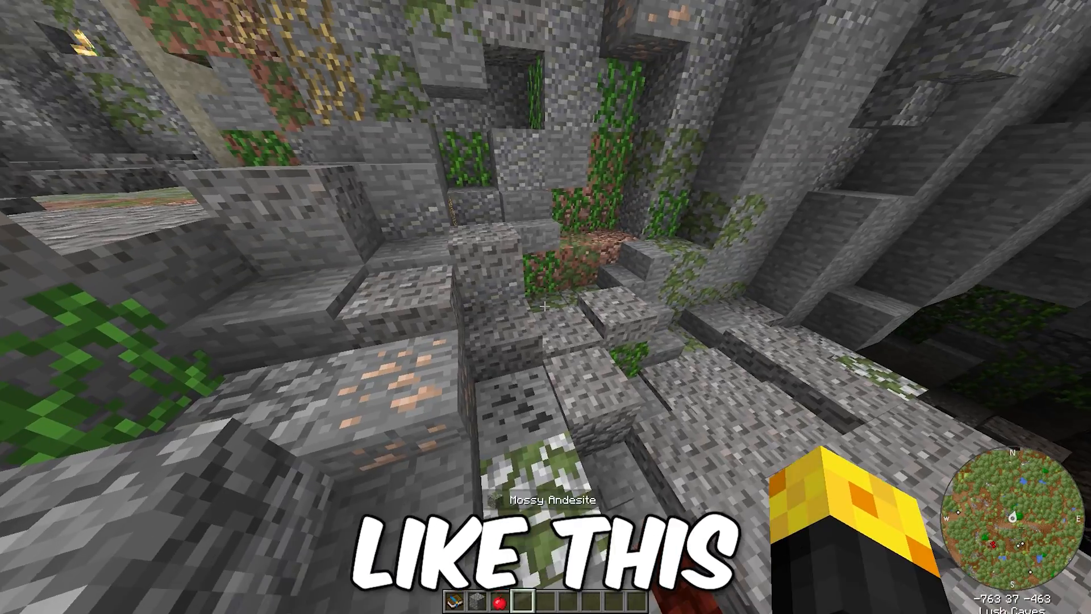
{"action": "mouse_move", "coordinate": [546, 307]}
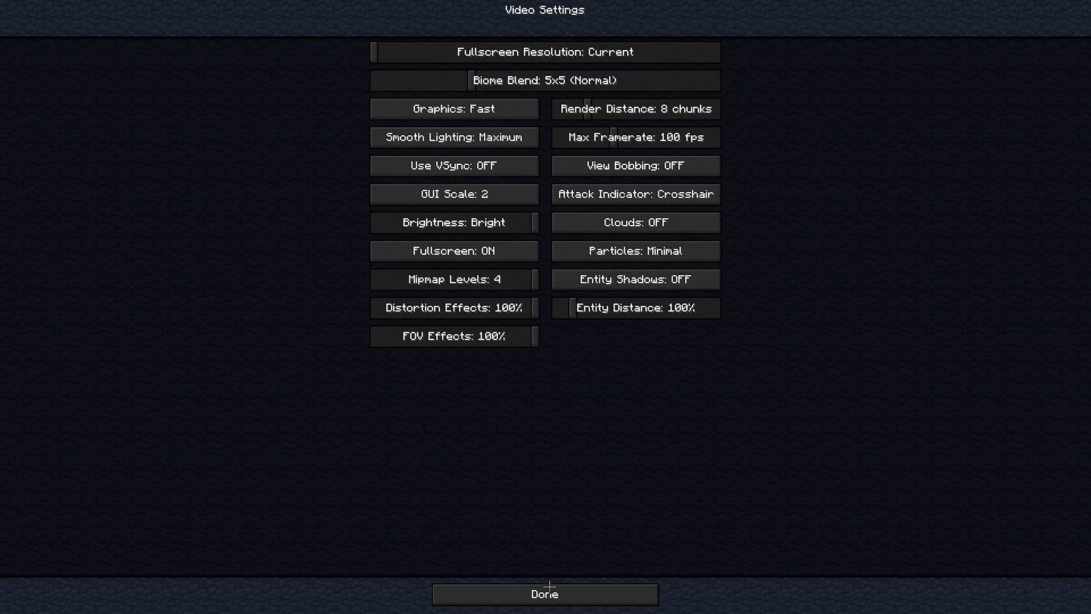
Close the video settings (Fast graphics, render distance 8, minimal particles) and return to Options.
{"action": "left_click", "coordinate": [545, 595]}
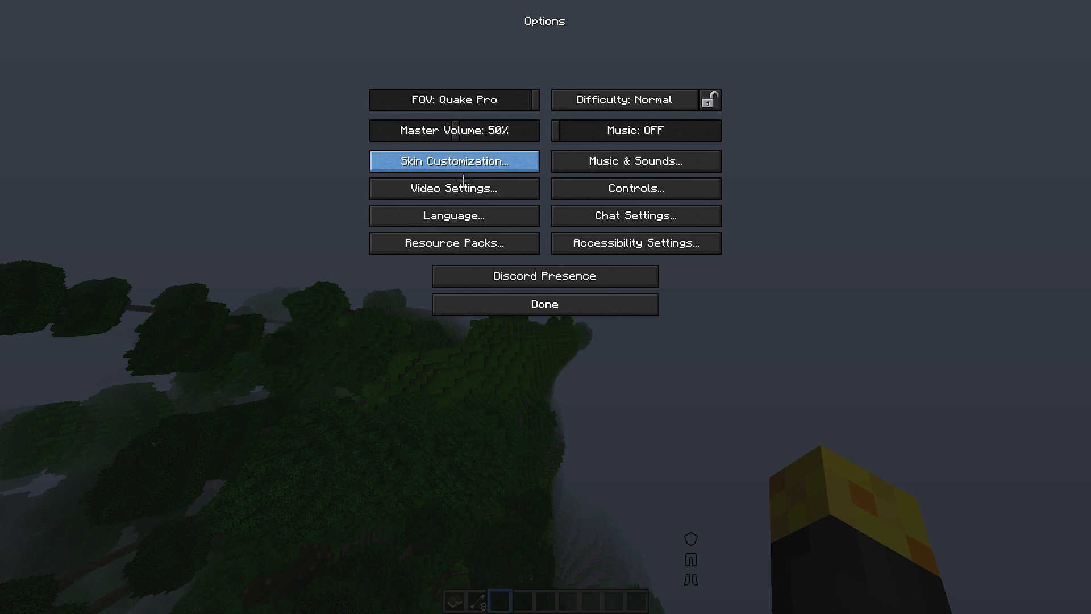
Open the Resource Packs screen showing the available and selected pack lists.
{"action": "left_click", "coordinate": [453, 243]}
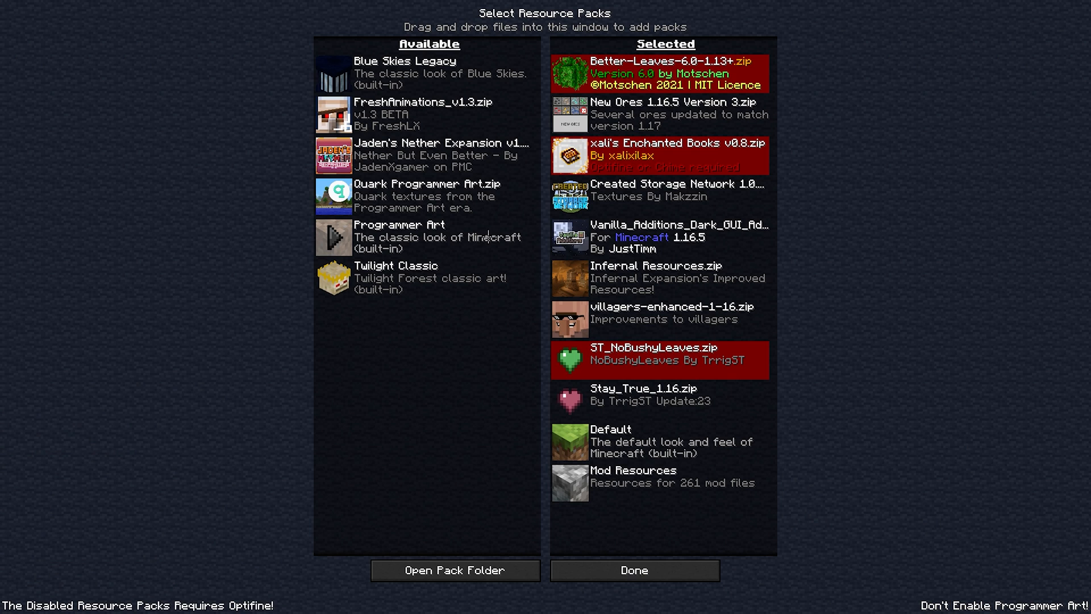
{"action": "mouse_move", "coordinate": [428, 390]}
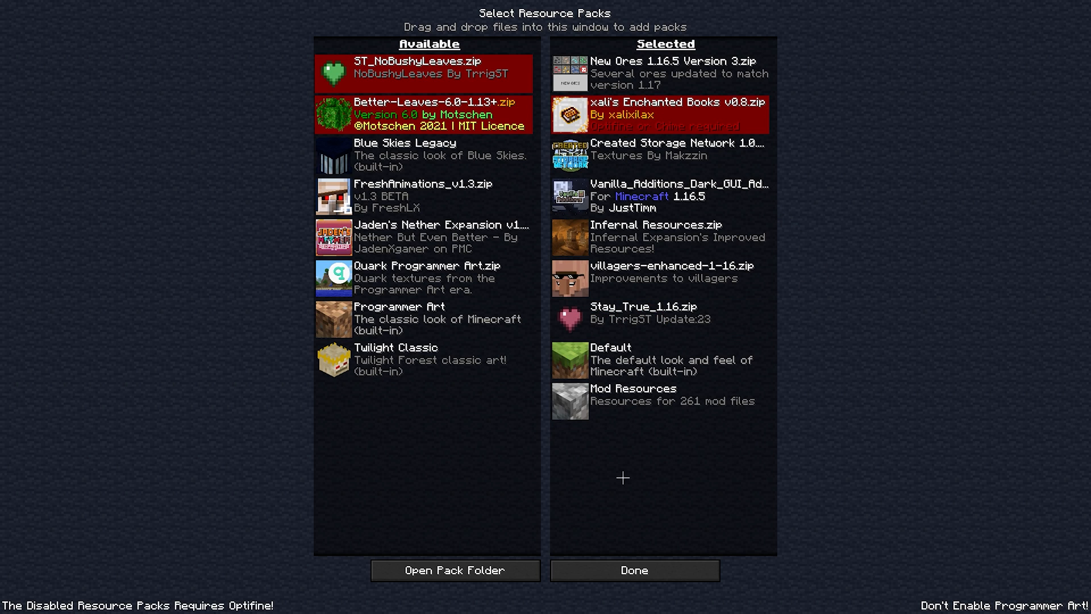
{"action": "mouse_move", "coordinate": [688, 167]}
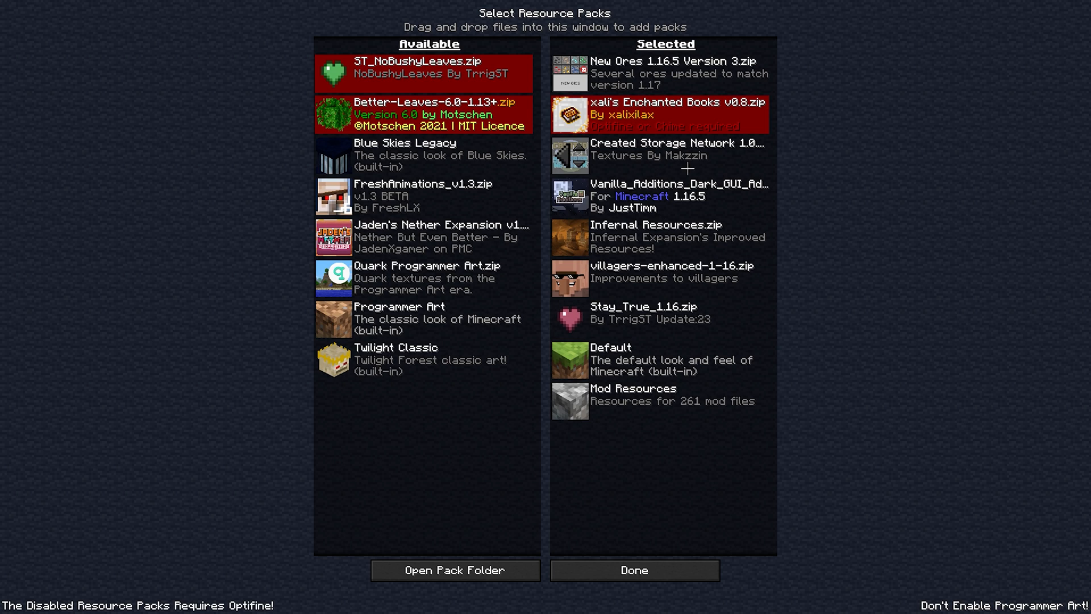
{"action": "mouse_move", "coordinate": [820, 259]}
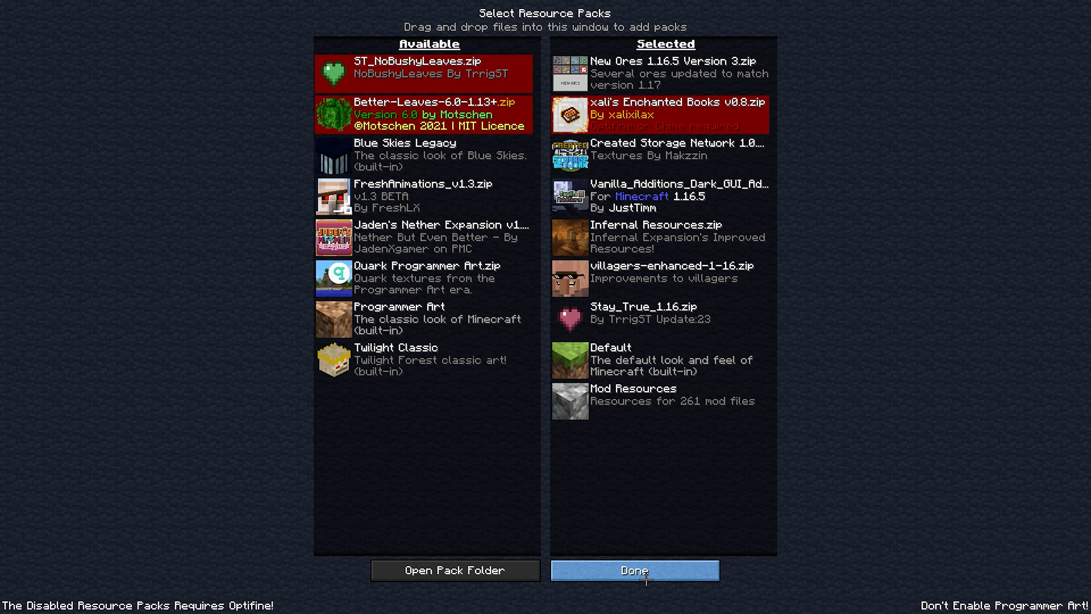
Apply the resource pack changes and show the F3 debug overlay to check FPS.
{"action": "left_click", "coordinate": [633, 570]}
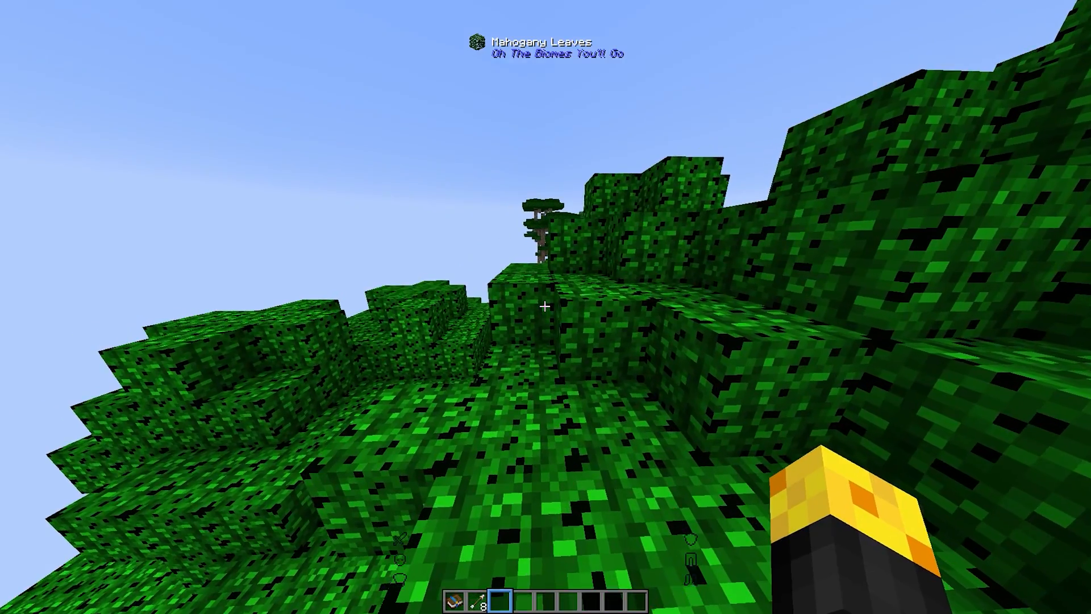
{"action": "key", "text": "f3"}
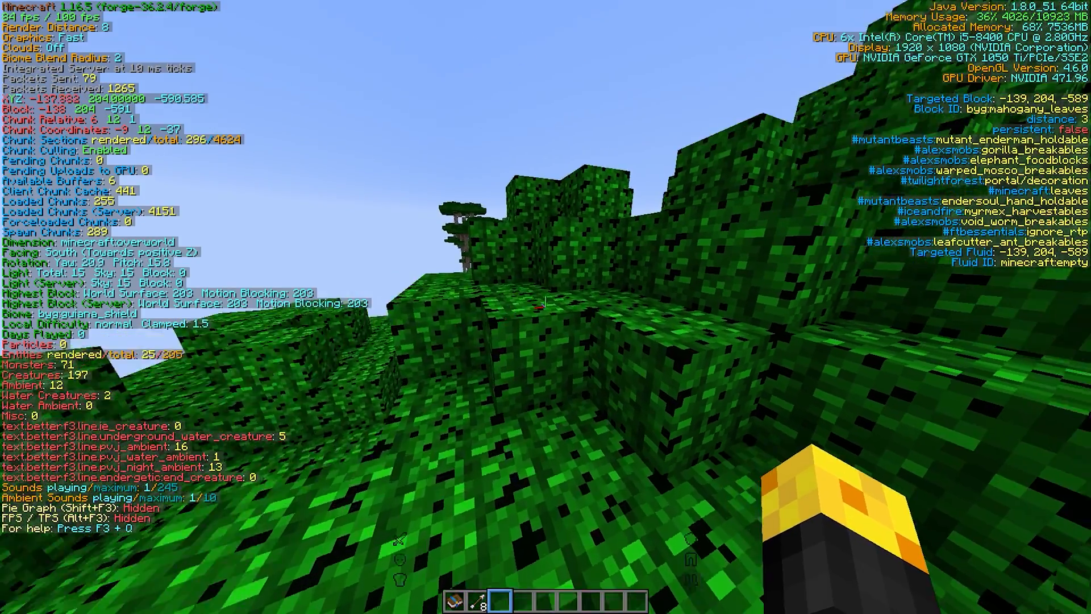
{"action": "mouse_move", "coordinate": [546, 307]}
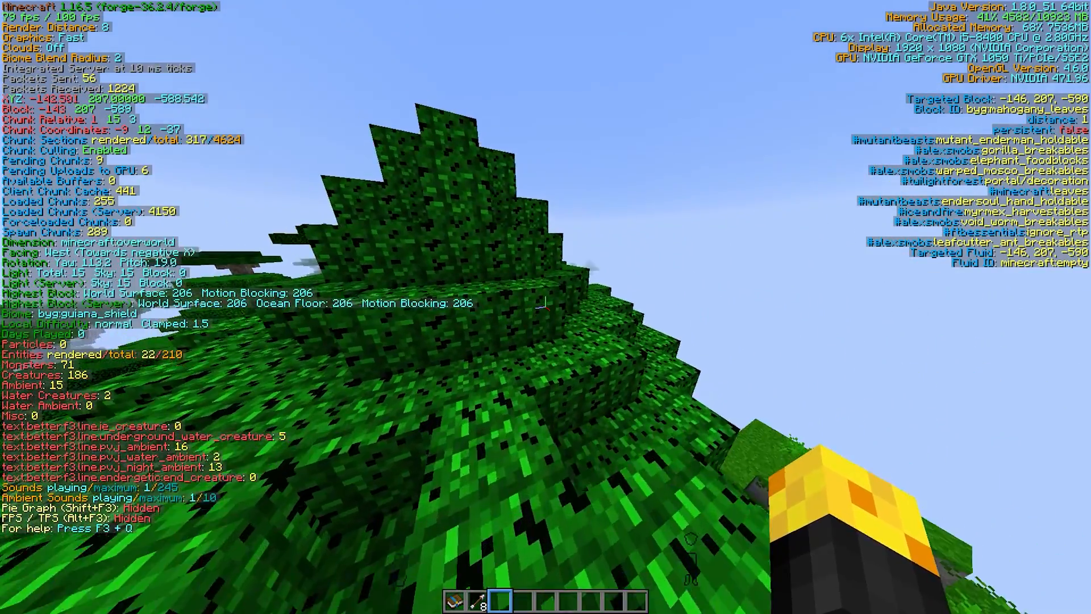
{"action": "mouse_move", "coordinate": [546, 307]}
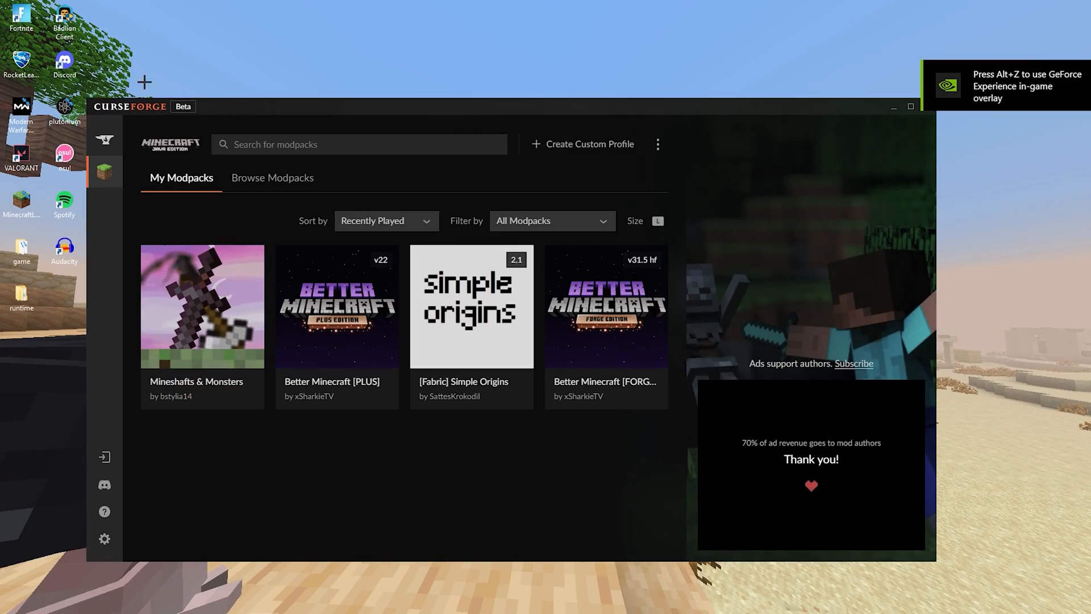
{"action": "mouse_move", "coordinate": [657, 136]}
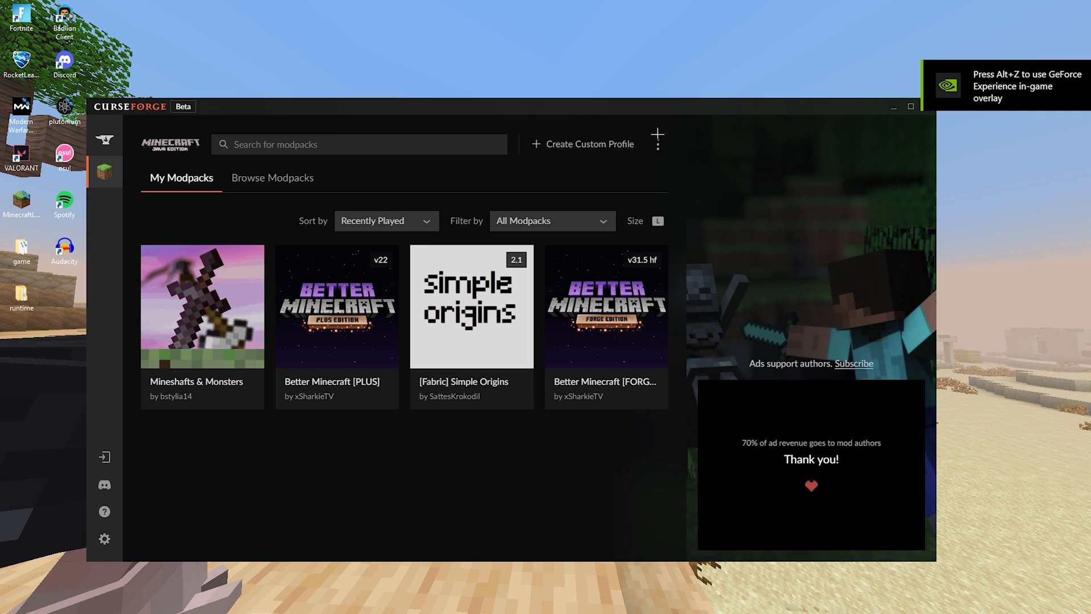
{"action": "mouse_move", "coordinate": [104, 539]}
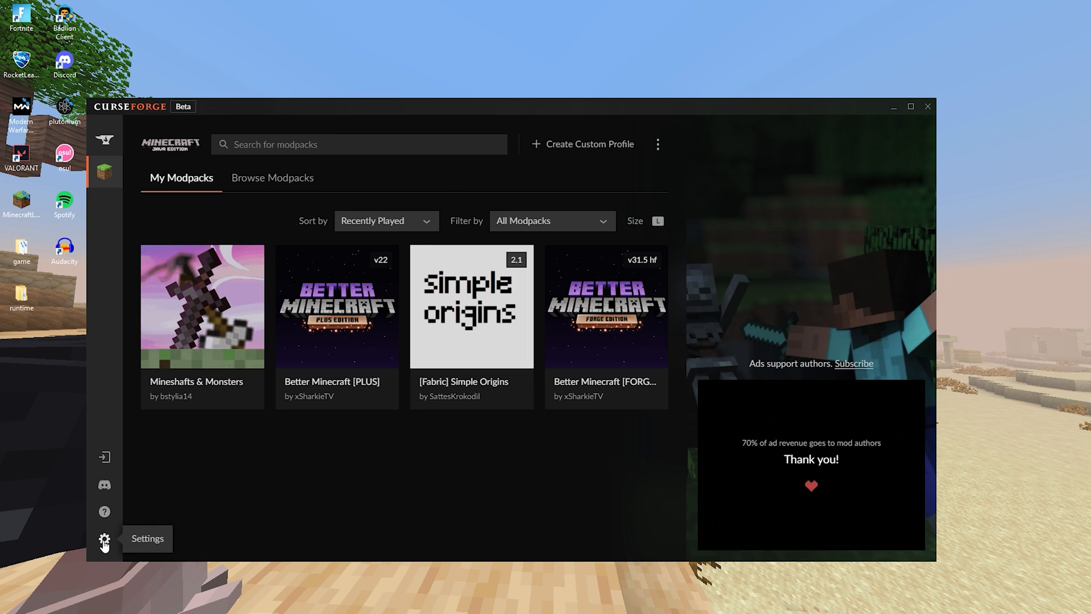
Set CurseForge Allocated Memory to 12288MB, then launch the [Fabric] Simple Origins modpack.
{"action": "left_click", "coordinate": [104, 539]}
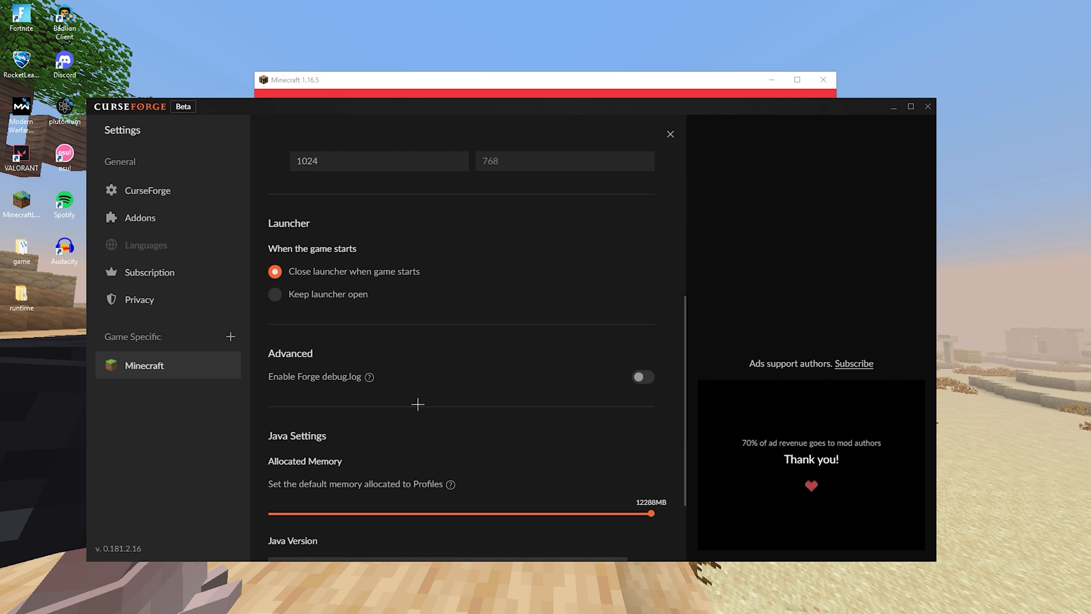
{"action": "scroll", "scroll_direction": "down", "scroll_amount": 3}
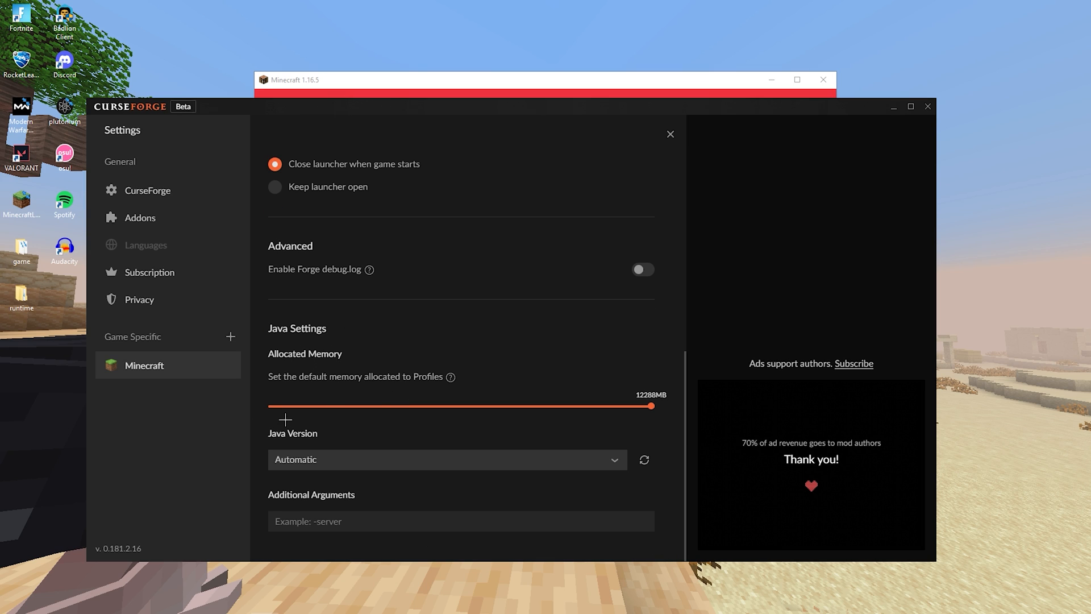
{"action": "mouse_move", "coordinate": [664, 418]}
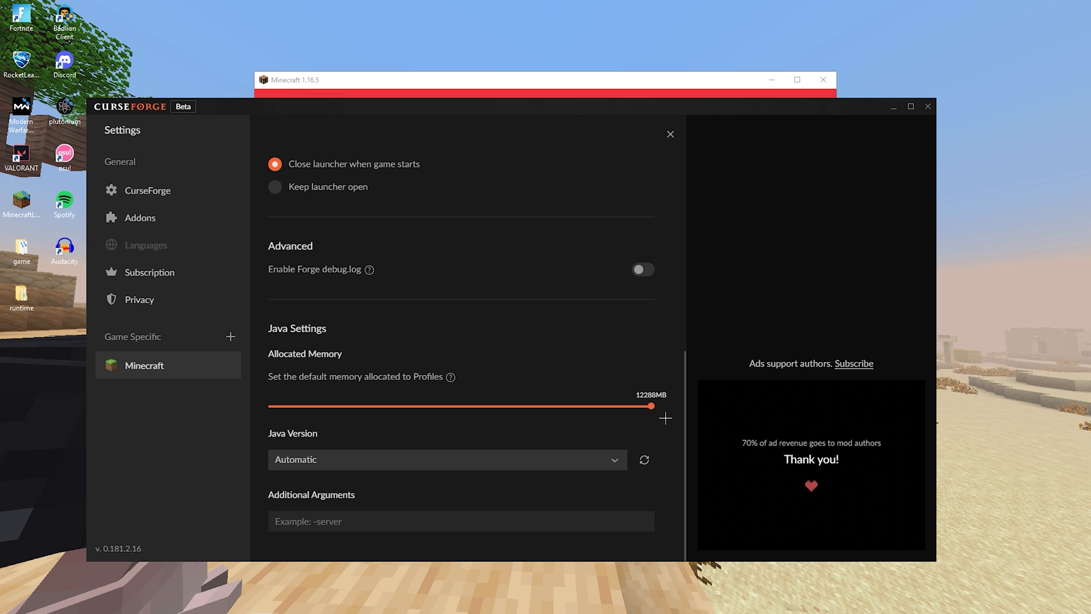
{"action": "mouse_move", "coordinate": [824, 80]}
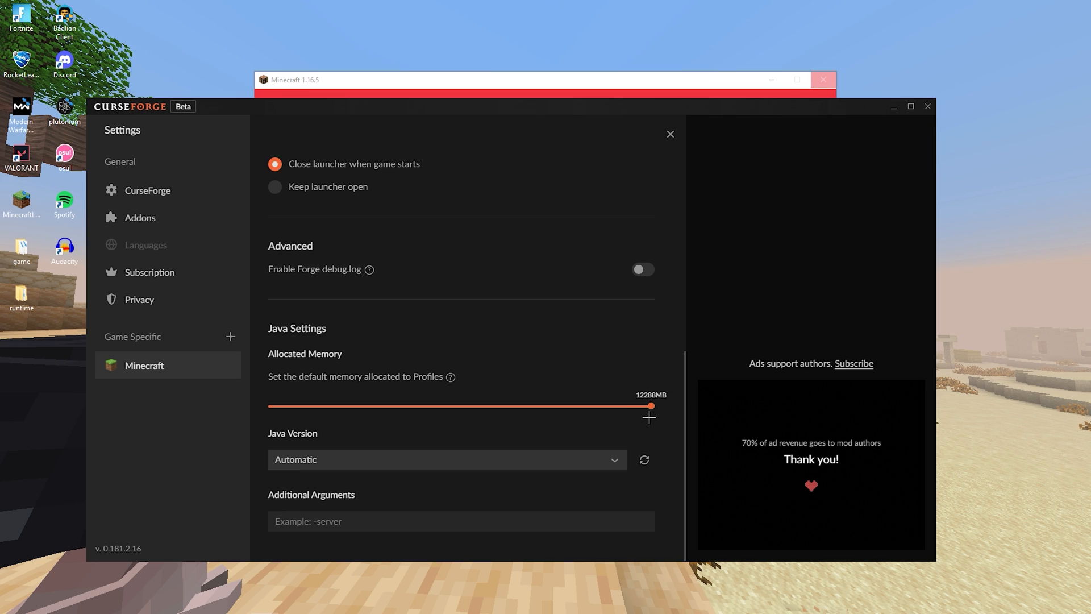
{"action": "scroll", "scroll_direction": "up", "scroll_amount": 3}
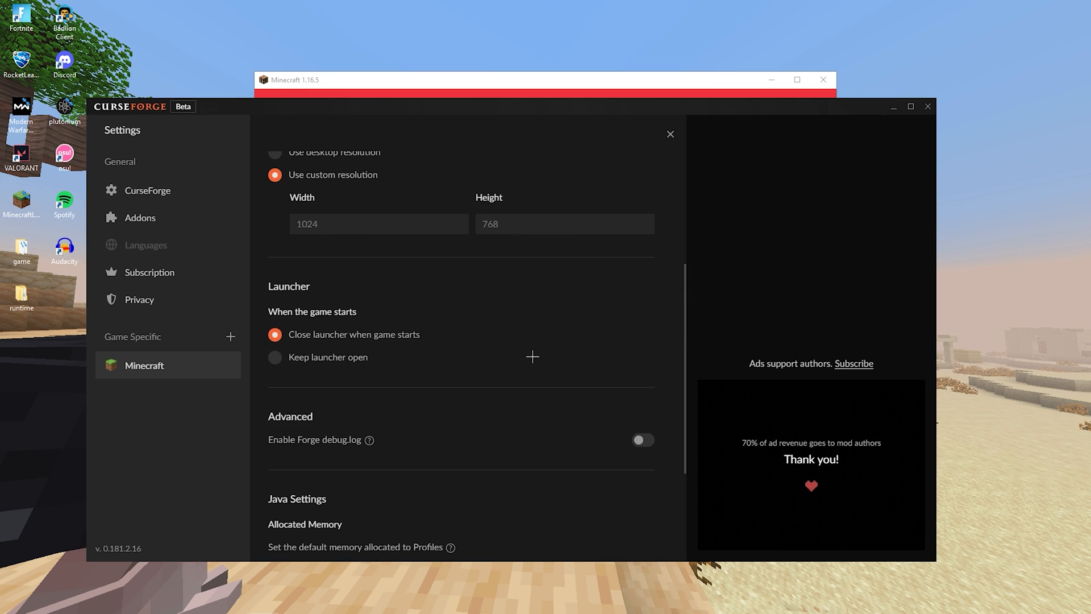
{"action": "scroll", "scroll_direction": "up", "scroll_amount": 3}
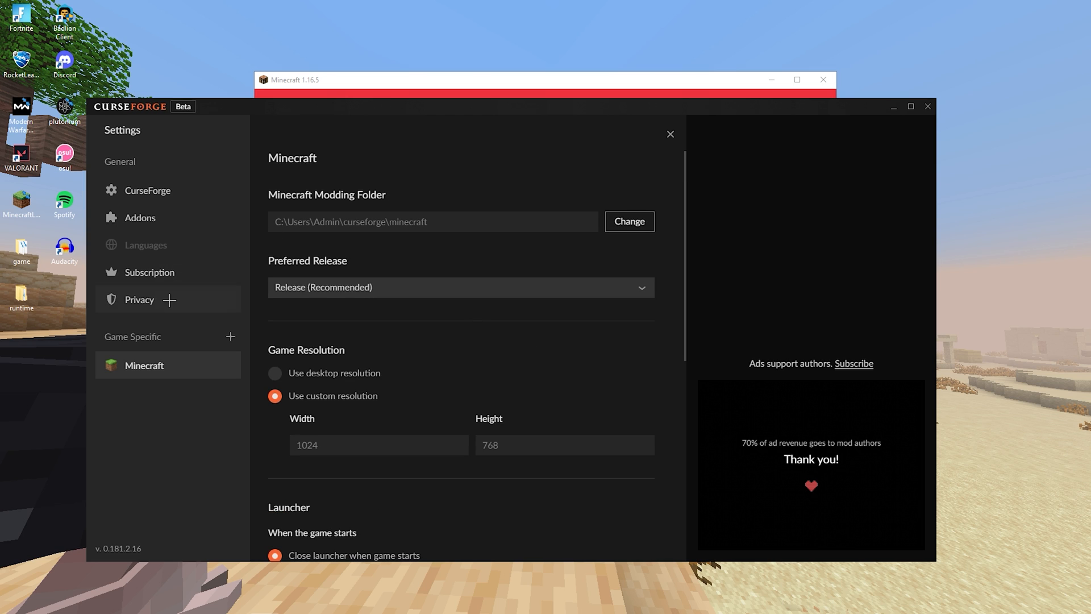
{"action": "left_click", "coordinate": [670, 133]}
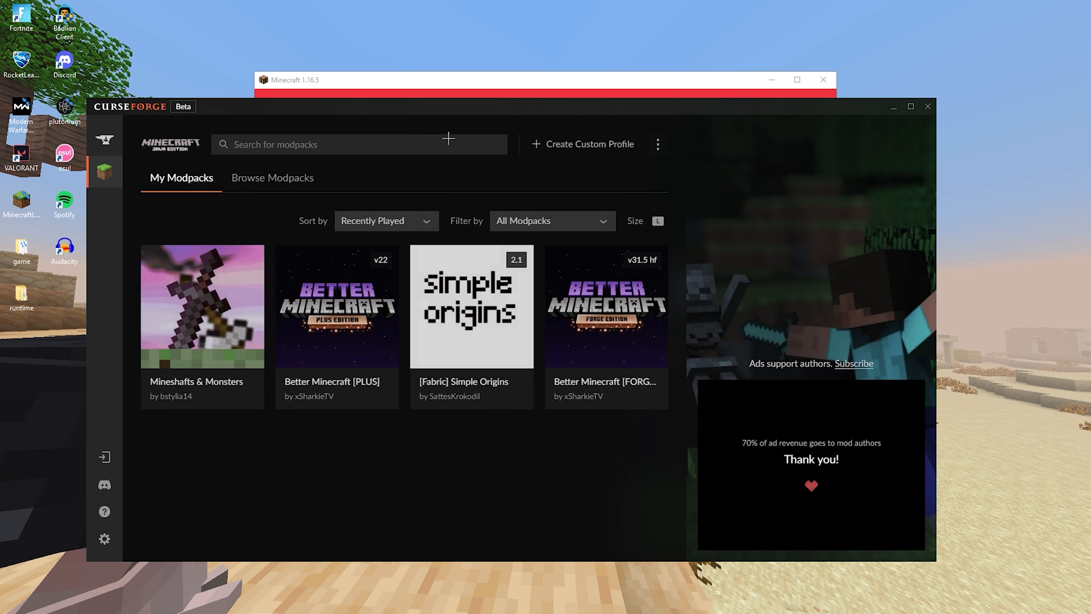
{"action": "mouse_move", "coordinate": [471, 320]}
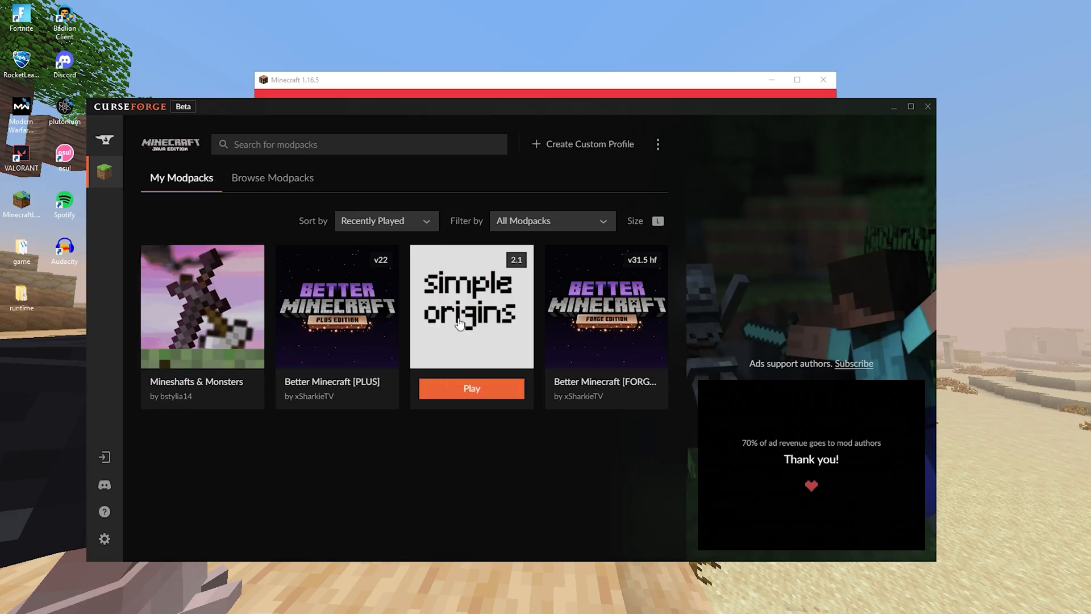
{"action": "left_click", "coordinate": [472, 388]}
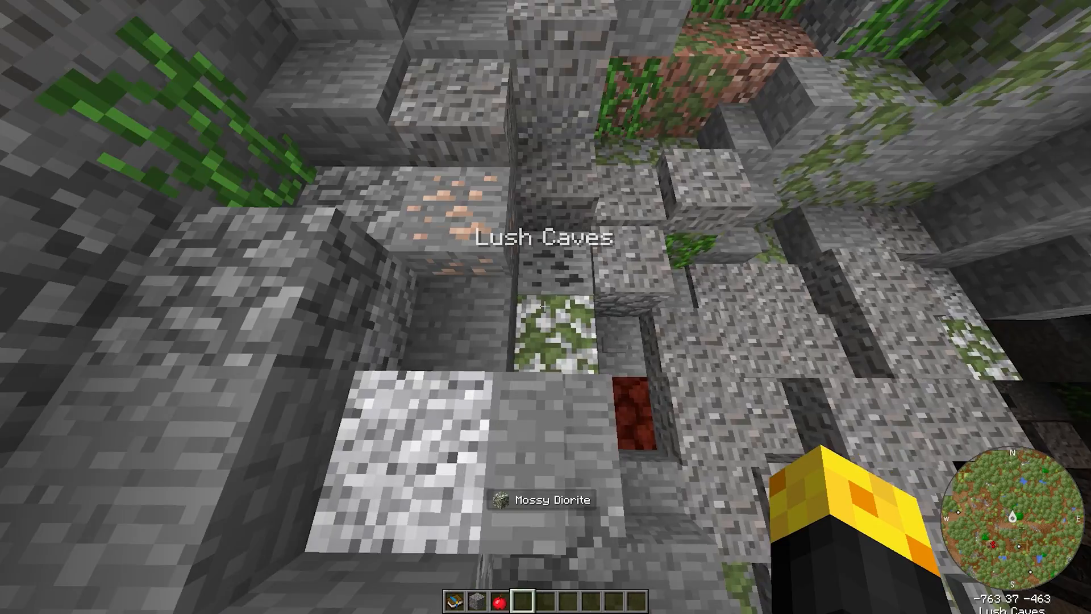
{"action": "mouse_move", "coordinate": [546, 307]}
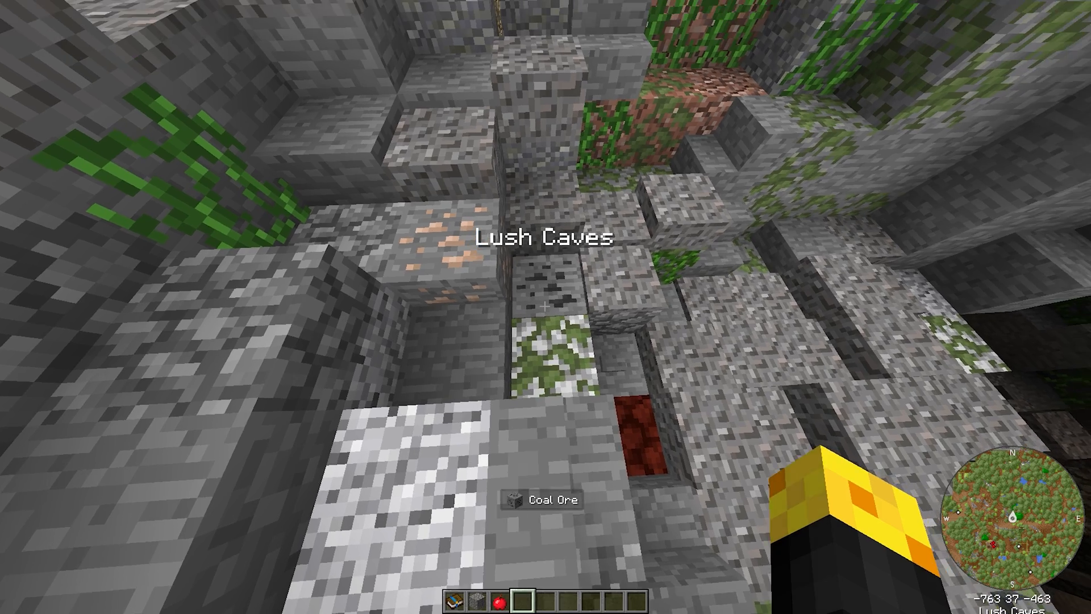
{"action": "mouse_move", "coordinate": [546, 307]}
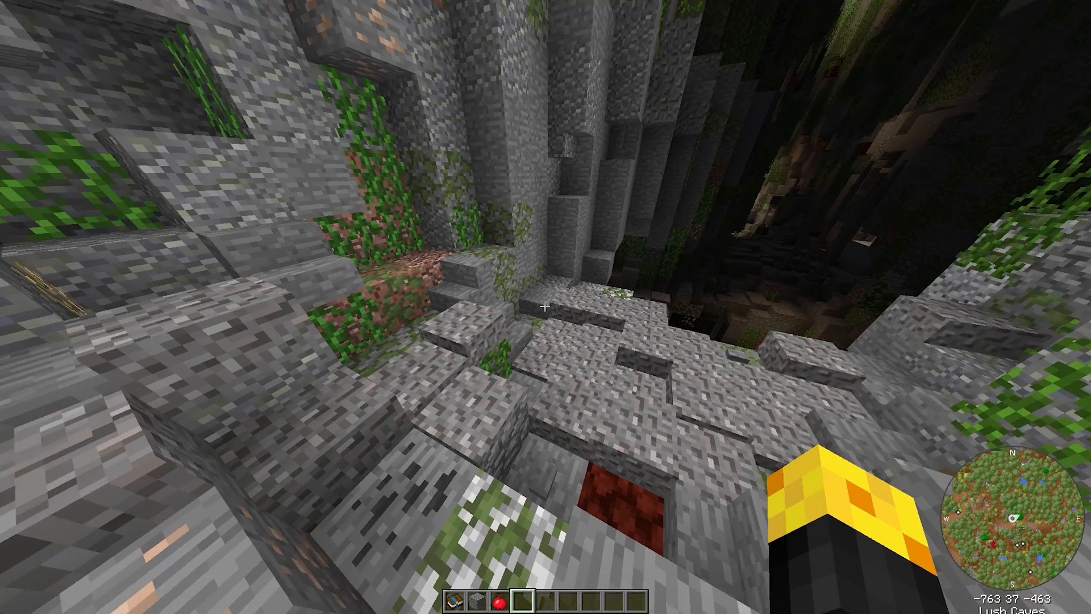
{"action": "mouse_move", "coordinate": [545, 307]}
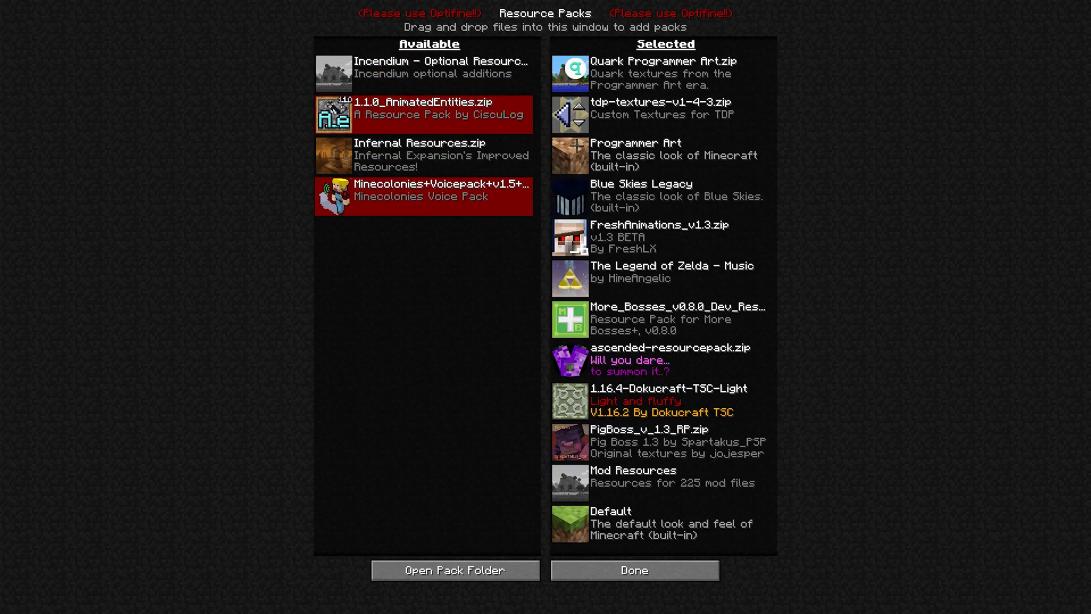
{"action": "left_click", "coordinate": [632, 570]}
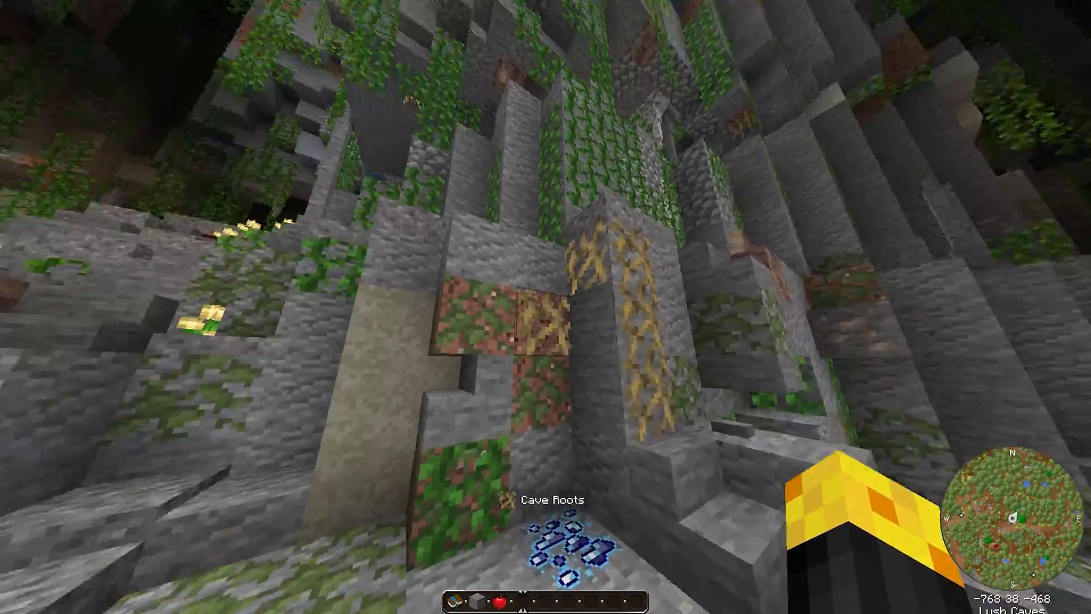
{"action": "mouse_move", "coordinate": [546, 307]}
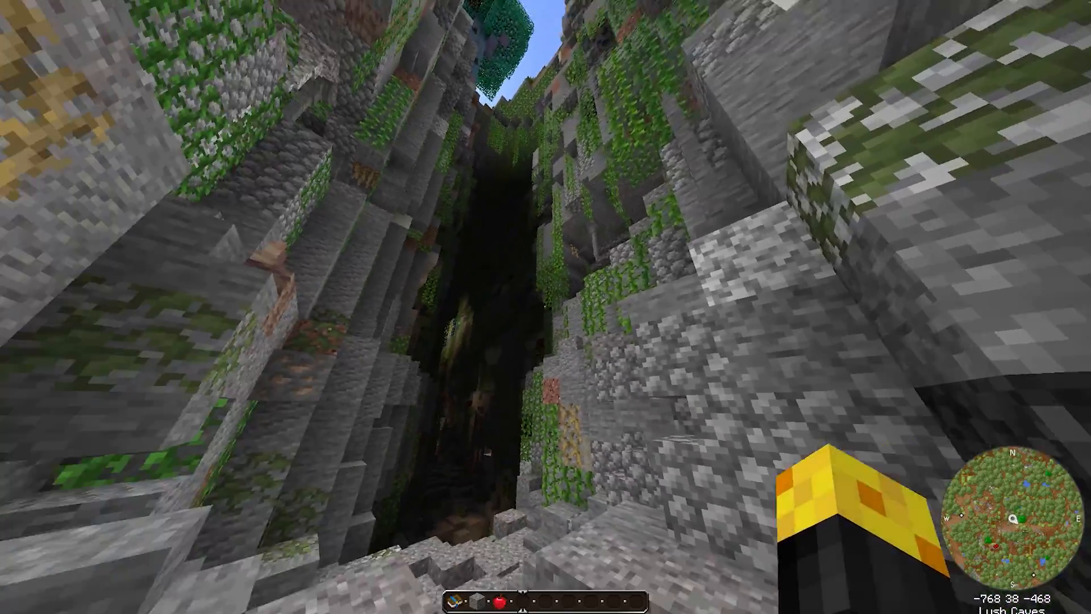
{"action": "key", "text": "f3"}
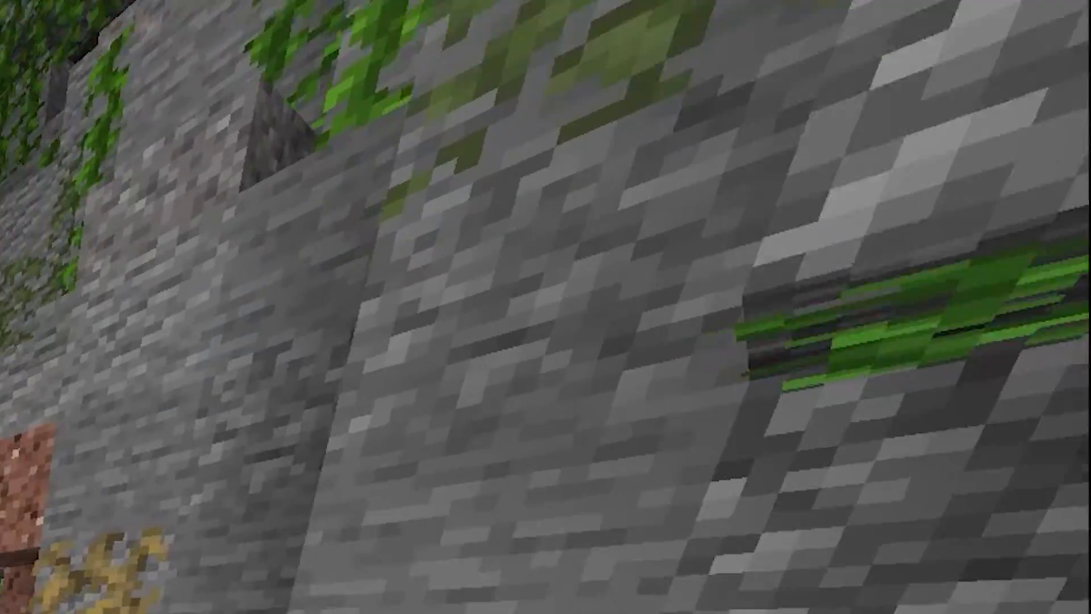
{"action": "mouse_move", "coordinate": [546, 306]}
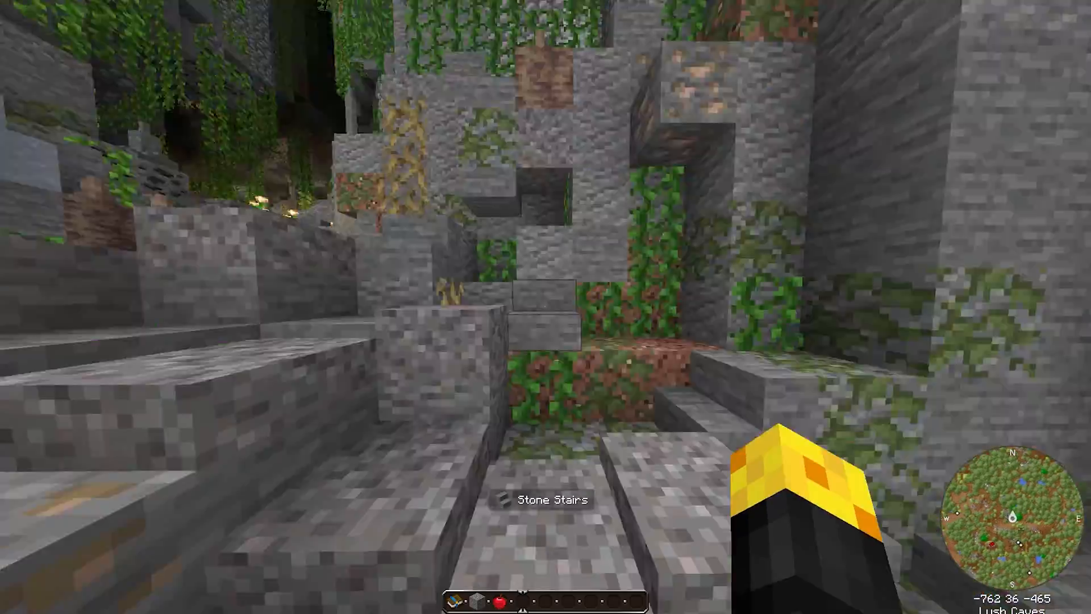